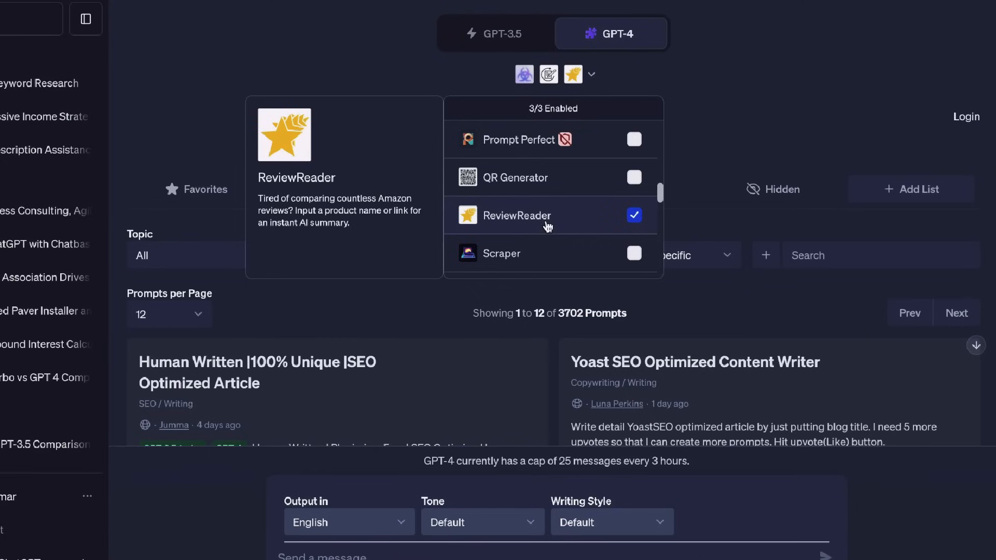
Check Scraper in the GPT-4 plugin dropdown, replacing ReviewReader as the third plugin.
click(635, 175)
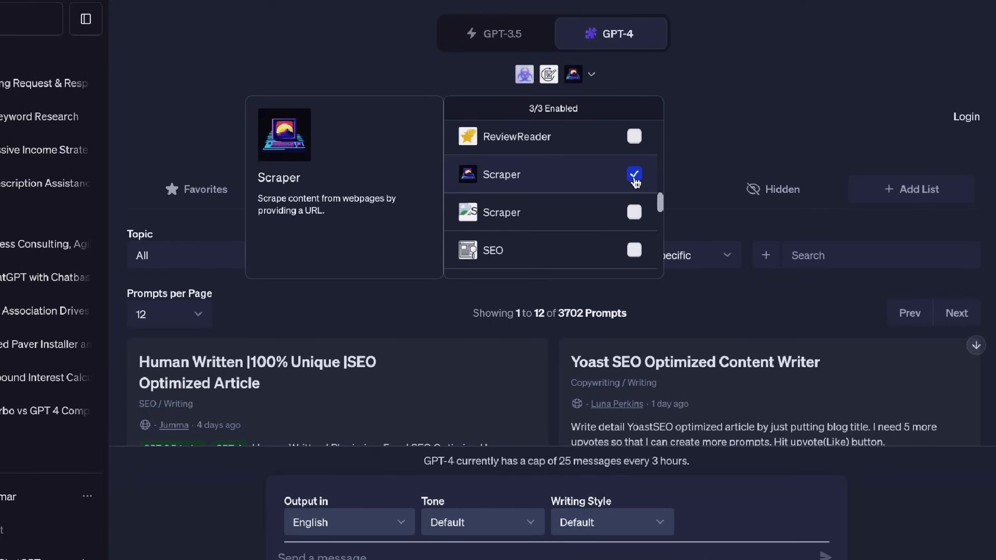